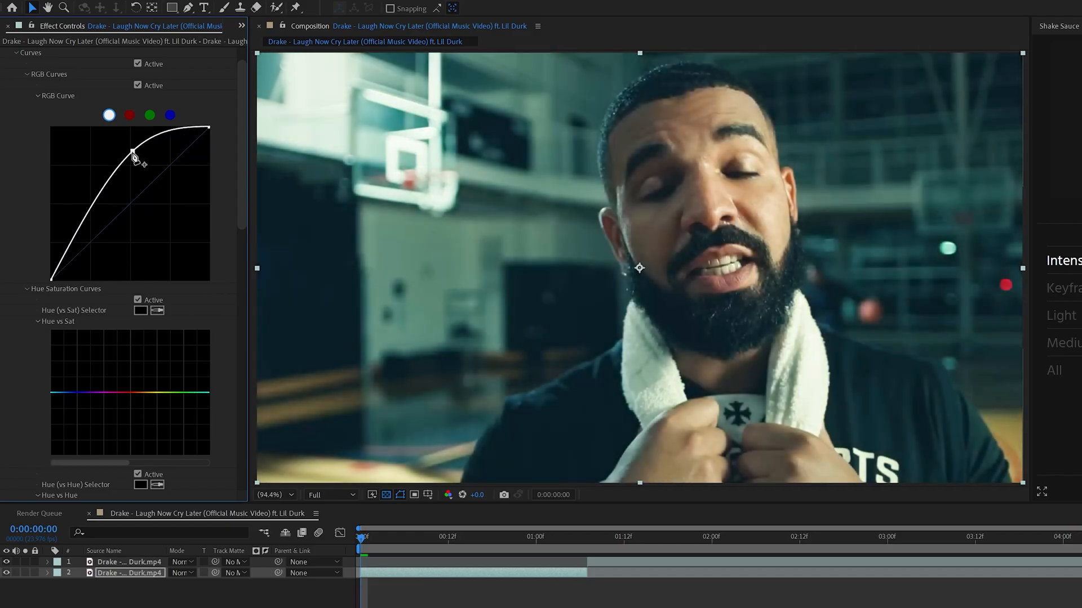
- Raise the Curves RGB curve to brighten the Drake music video clip
left_click_drag(134, 153, 105, 202)
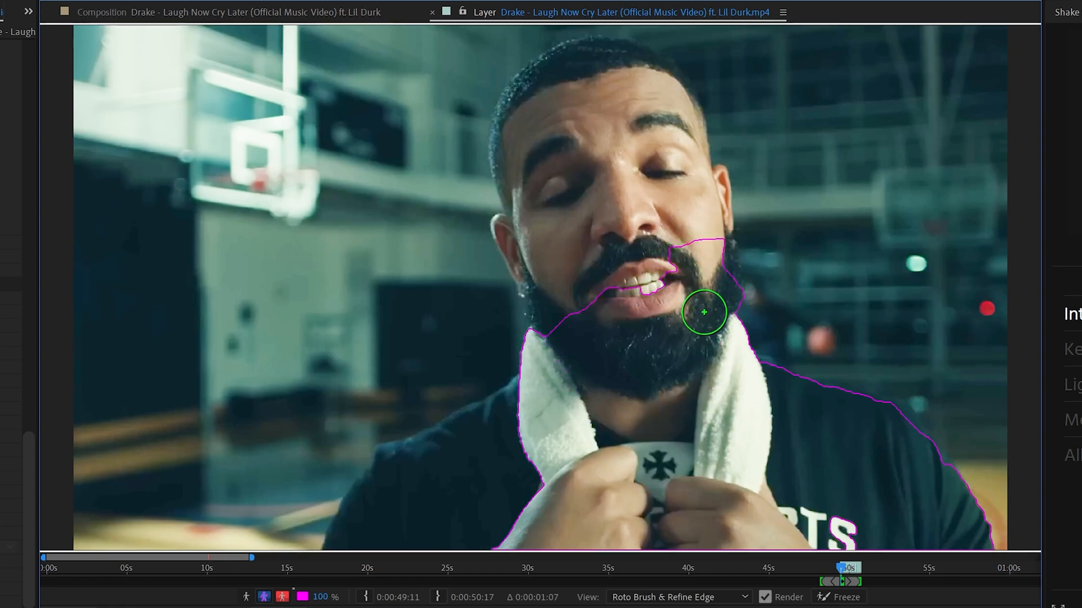
- Paint Roto Brush foreground strokes over Drake's beard, towel, top of head, ear and beard side
left_click_drag(703, 311, 679, 188)
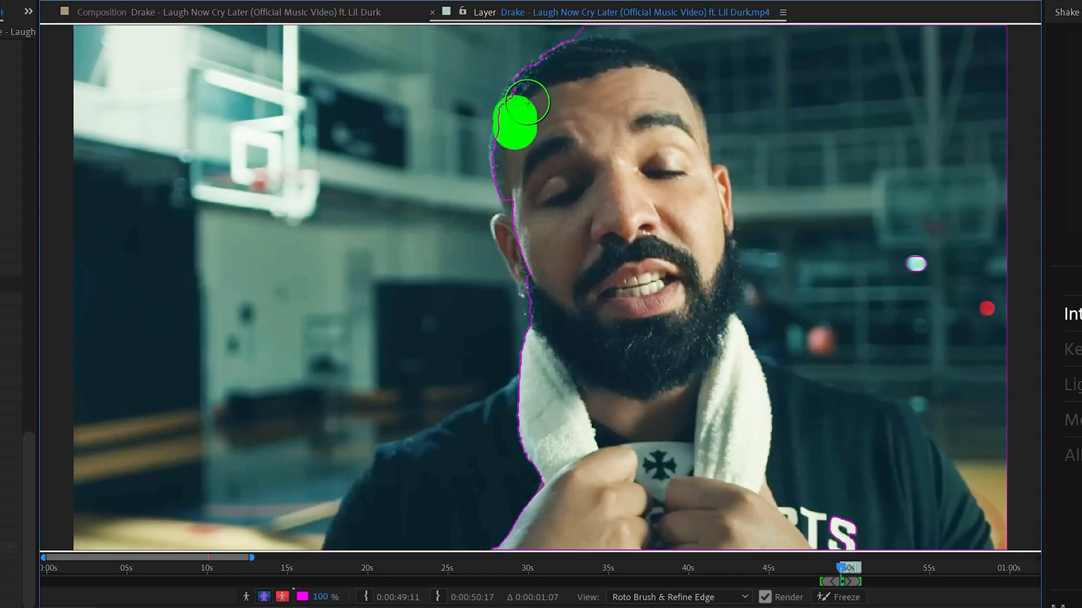
left_click_drag(525, 117, 541, 93)
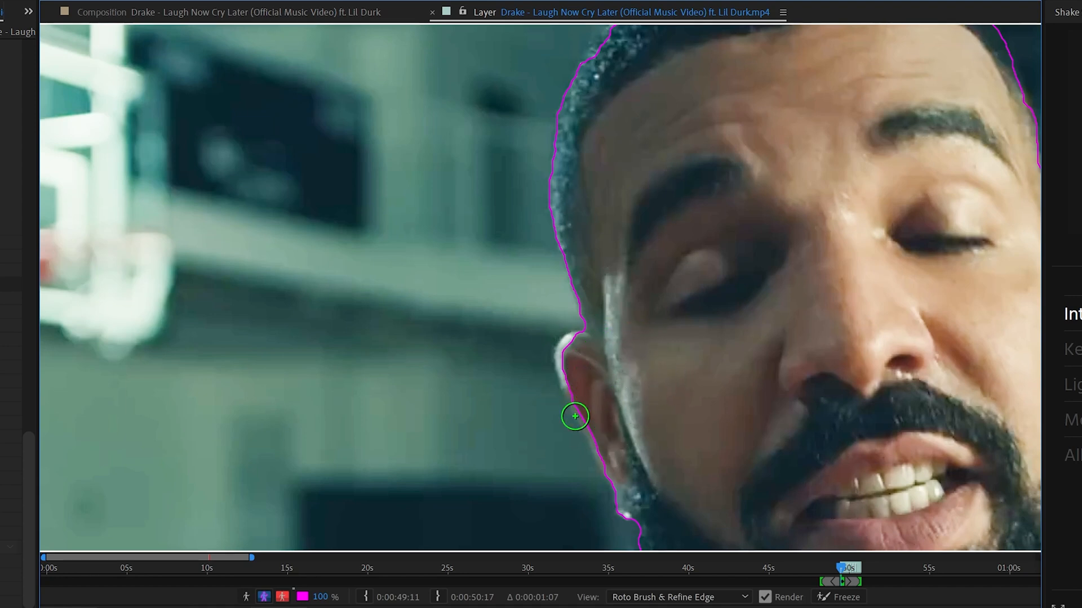
left_click_drag(574, 417, 649, 503)
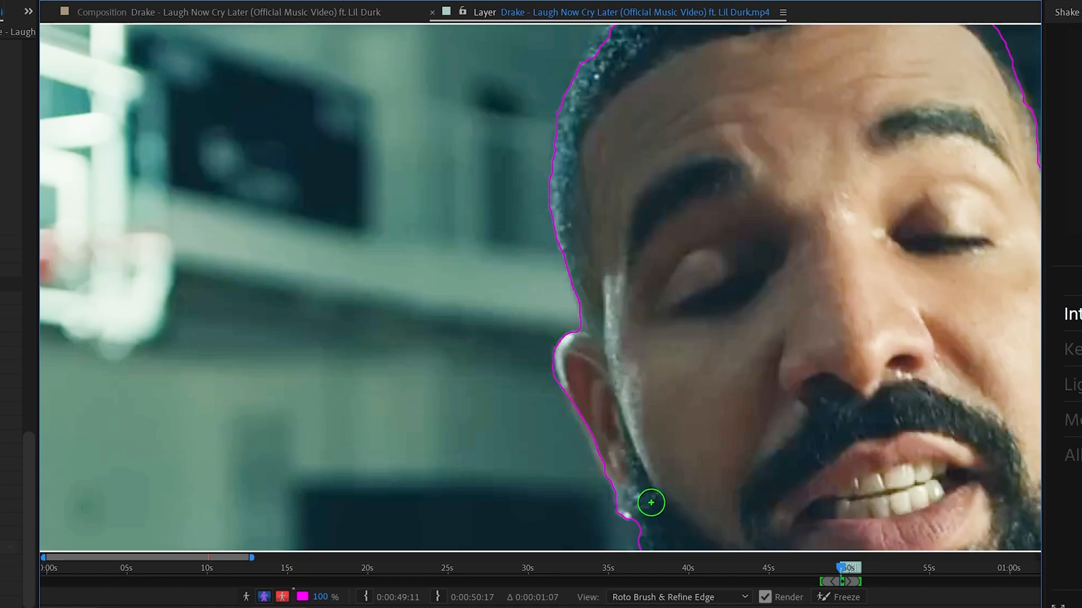
left_click_drag(651, 504, 580, 378)
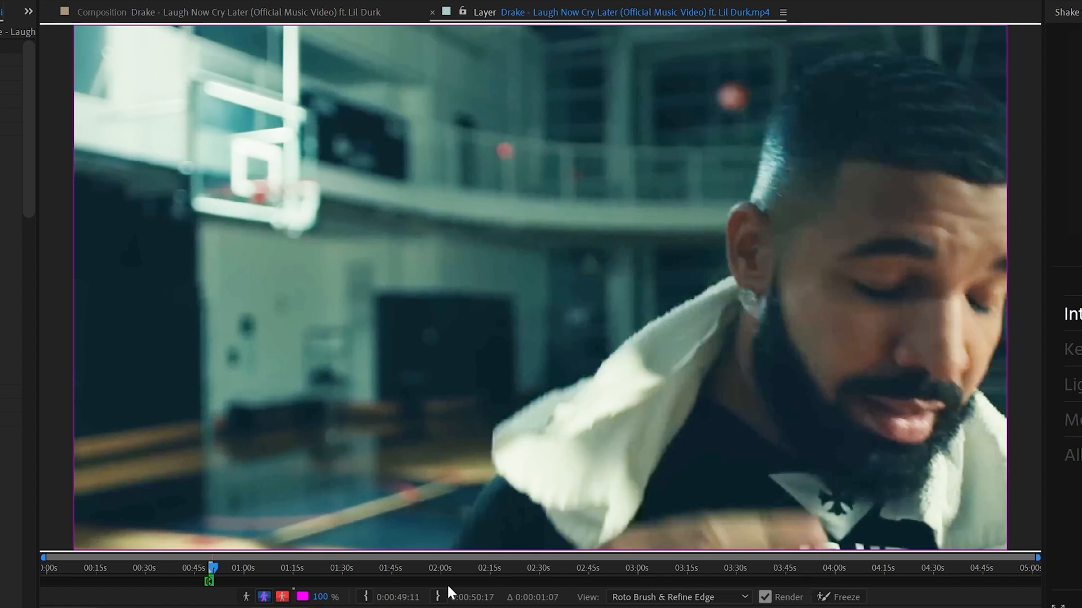
mouse_move(1035, 557)
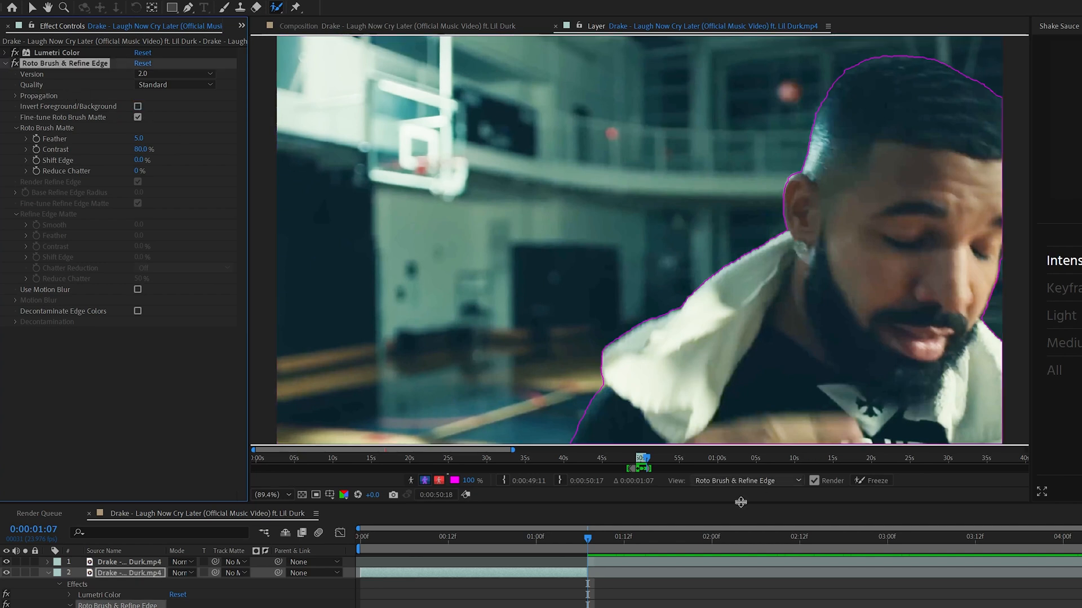
- Advance the time indicator so the Roto Brush outline propagates to the towel-lean frame
left_click(870, 480)
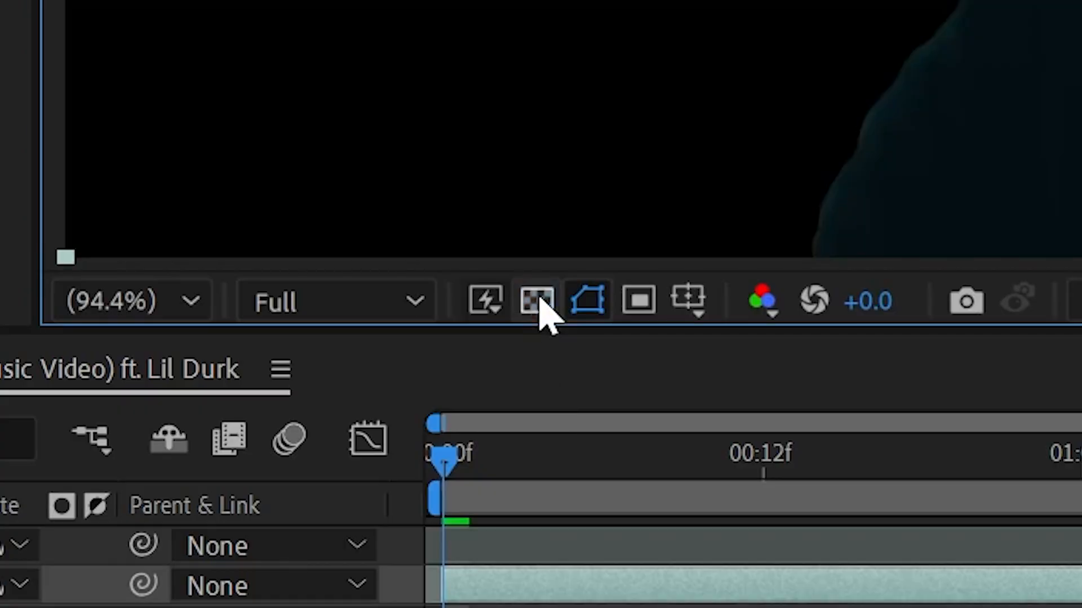
- Turn on the Transparency Grid and increase Reduce Chatter to steady the matte edge
left_click(534, 301)
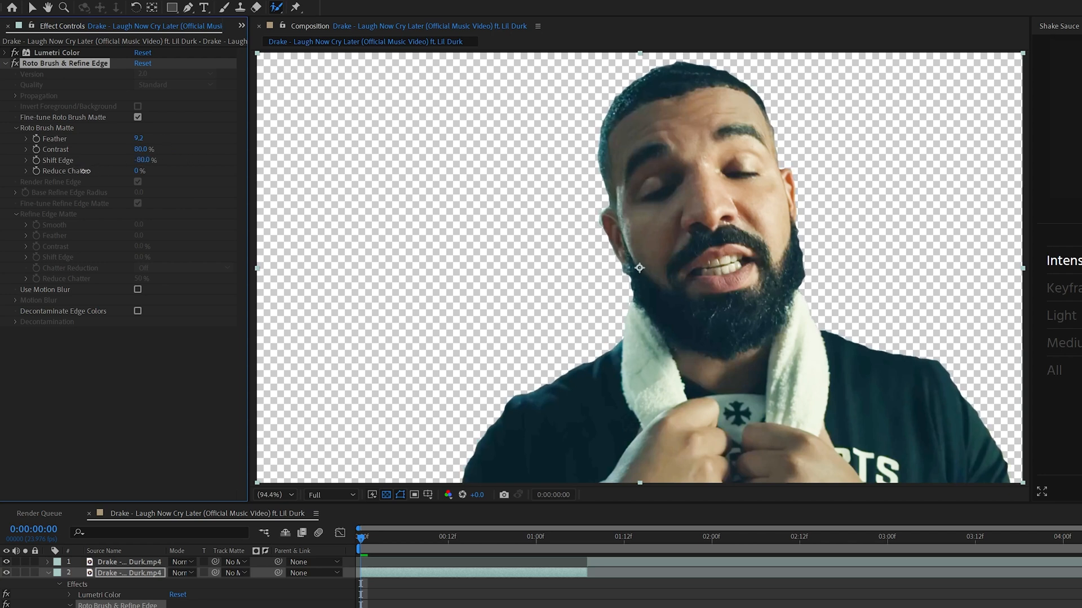
left_click_drag(146, 160, 166, 159)
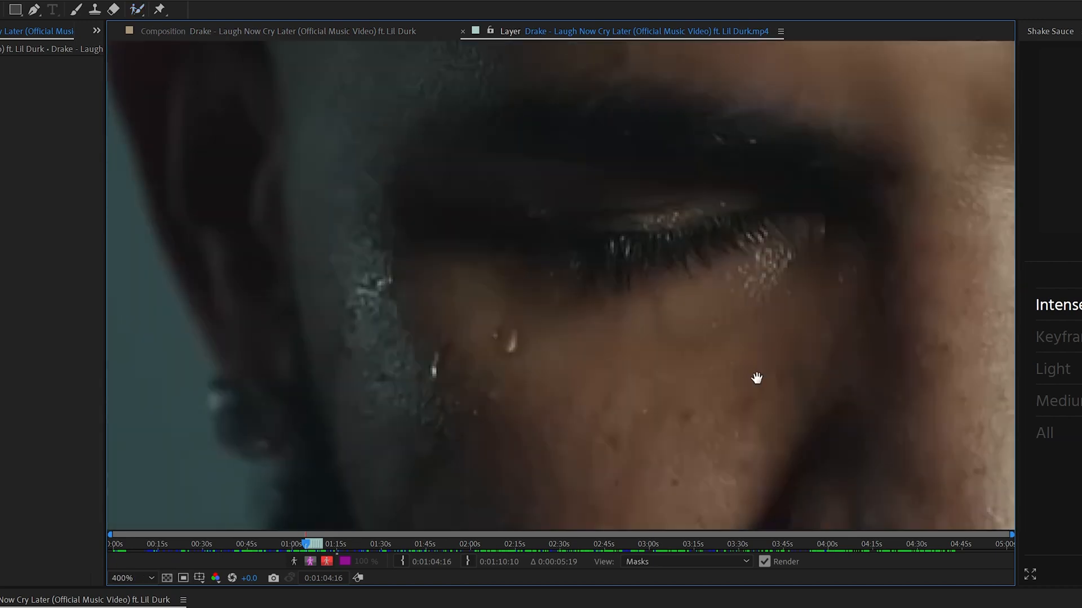
- Paint a smaller Refine Edge brush along the wispy right beard edge, then zoom out
left_click_drag(756, 378, 642, 304)
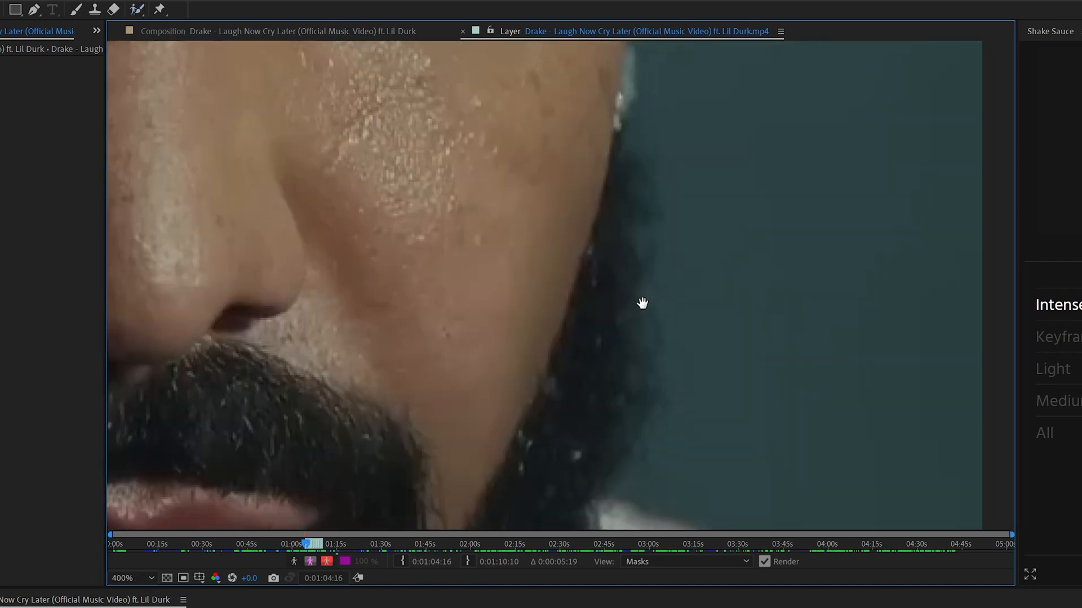
left_click(129, 578)
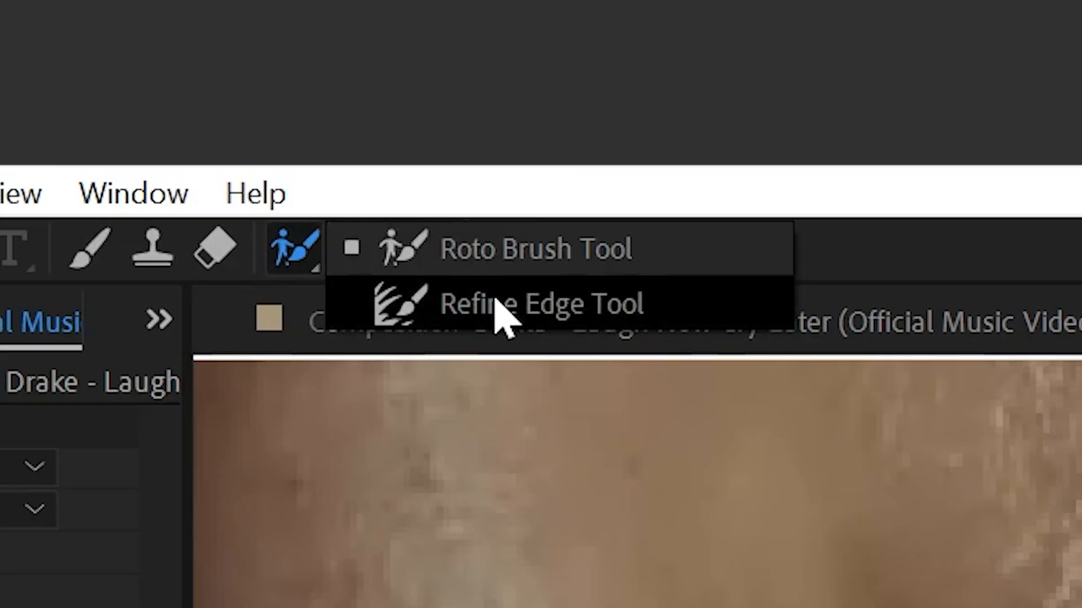
left_click(542, 304)
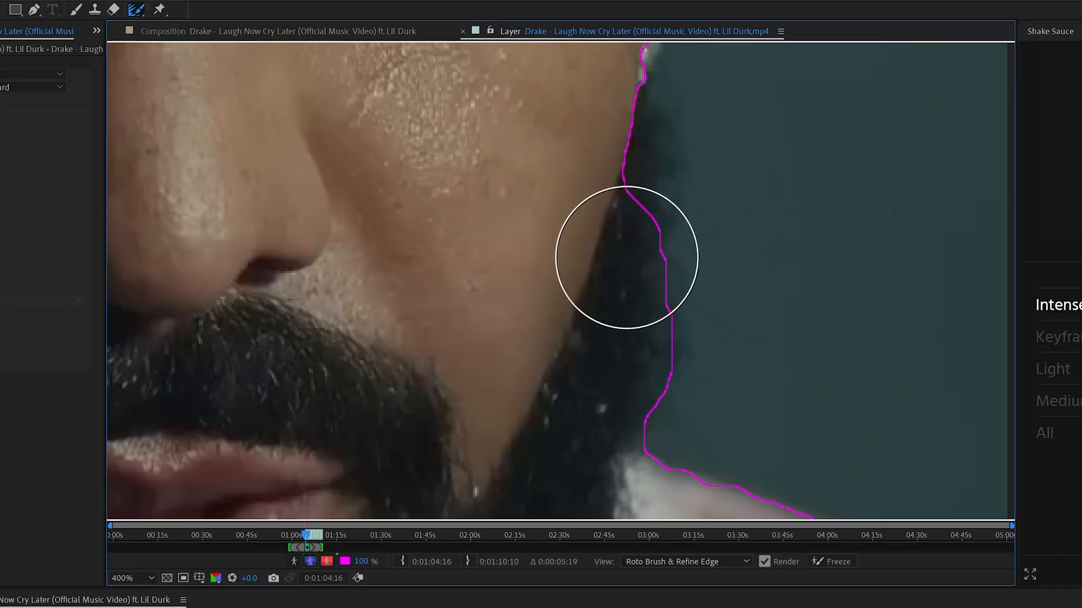
left_click_drag(624, 257, 646, 357)
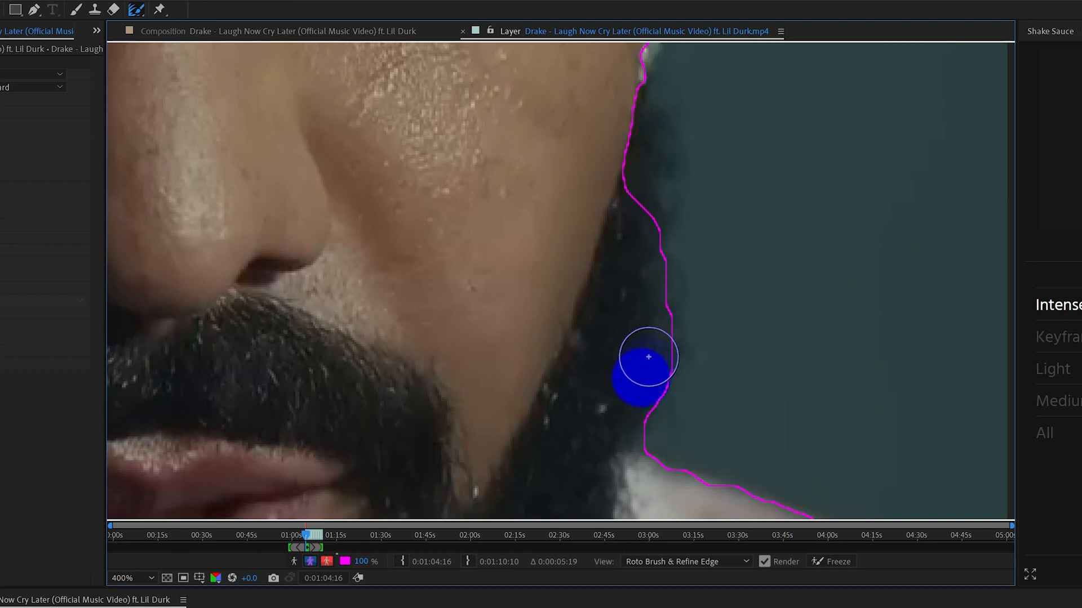
left_click_drag(647, 379, 636, 222)
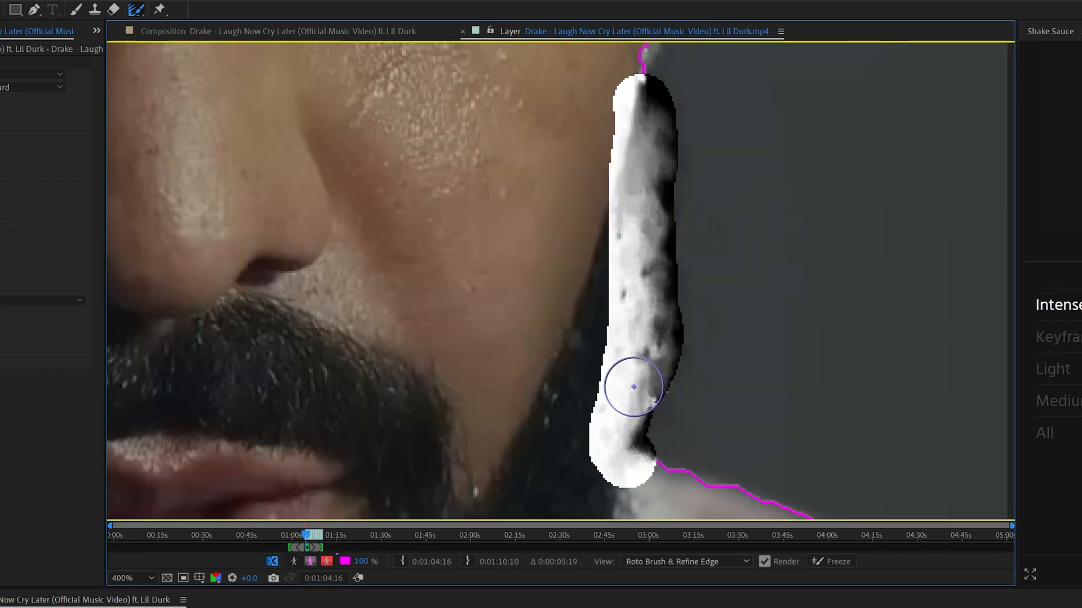
left_click_drag(631, 387, 627, 442)
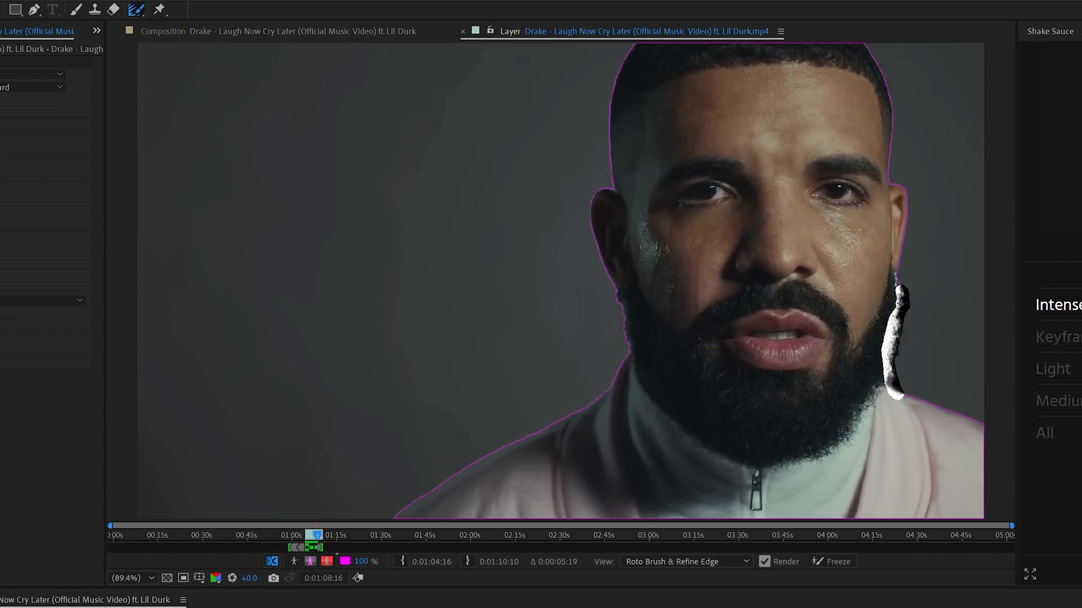
left_click(316, 534)
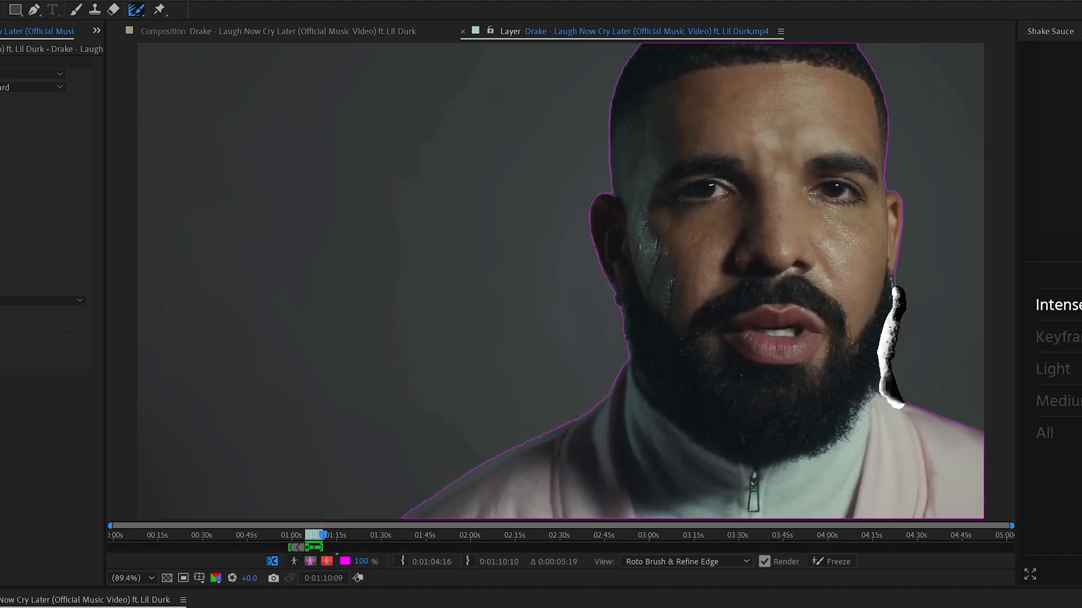
- Add a red solid layer beneath Drake and pan to view the beard edge over red
left_click(176, 31)
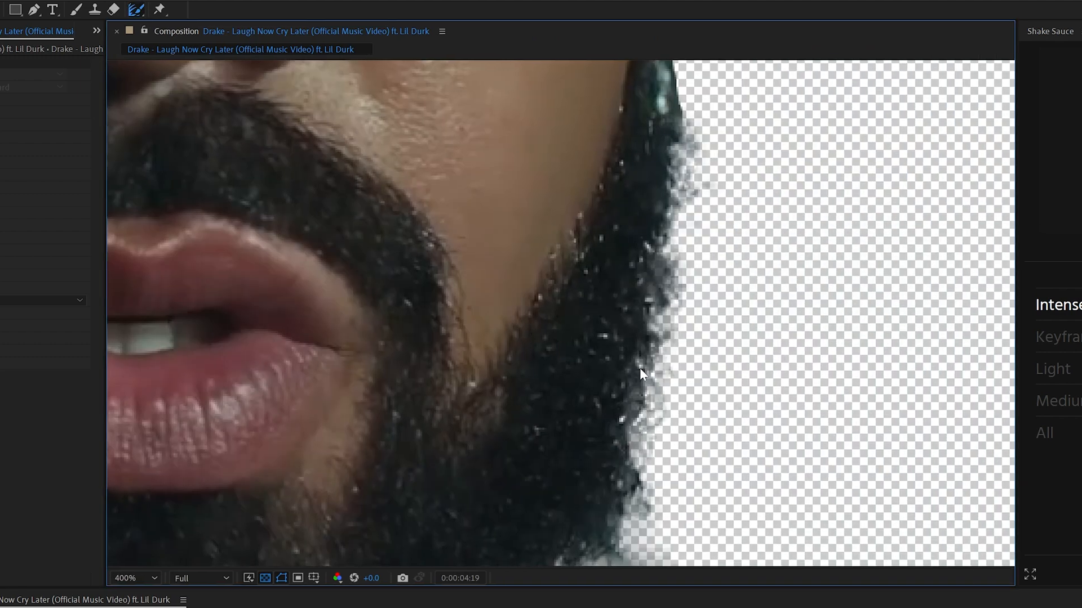
mouse_move(680, 364)
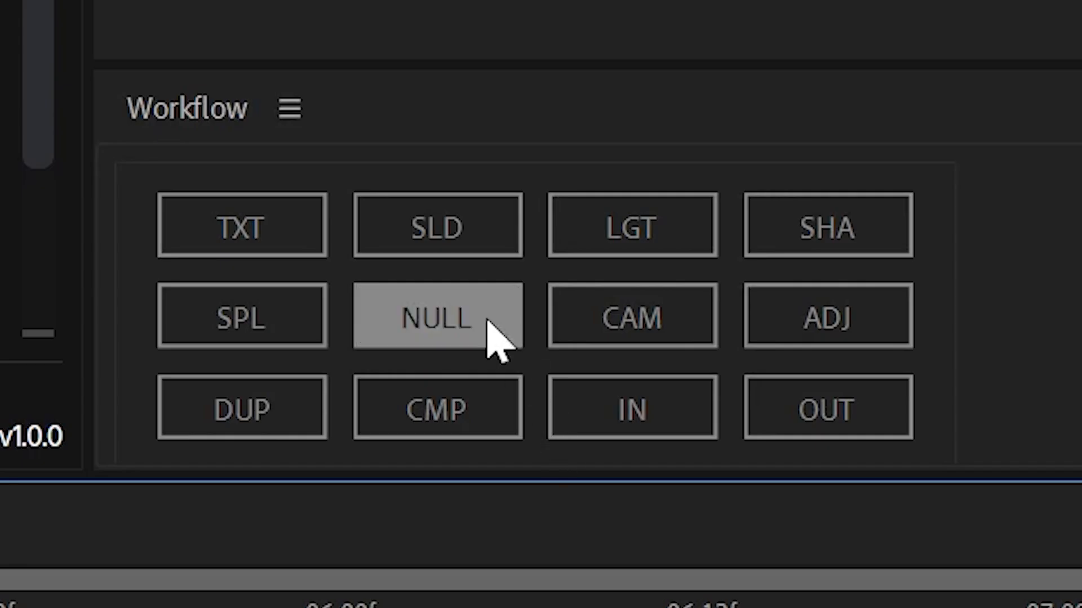
left_click(436, 316)
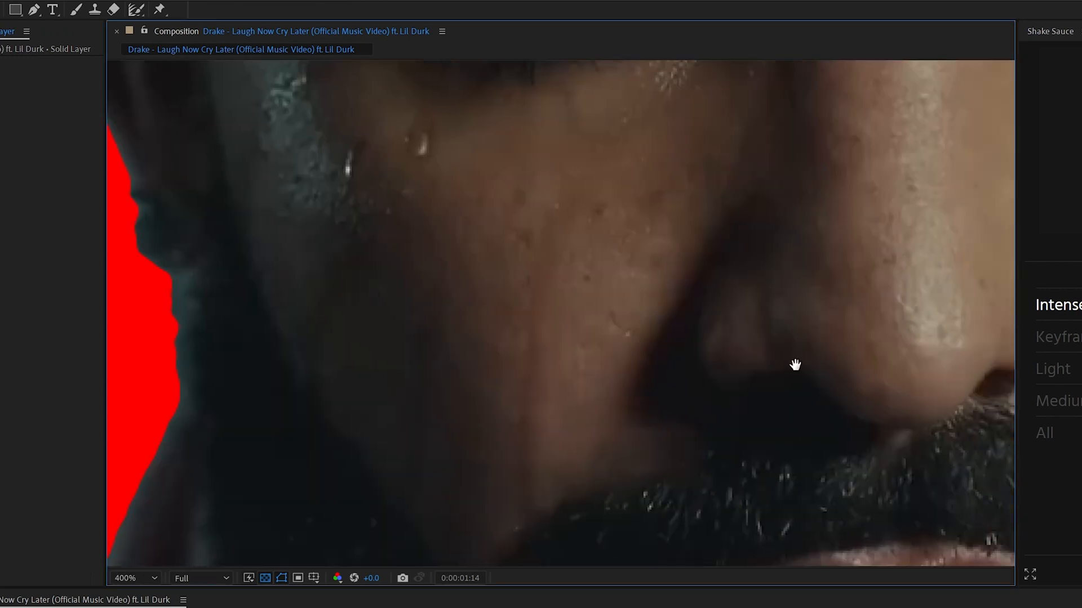
left_click_drag(794, 363, 654, 289)
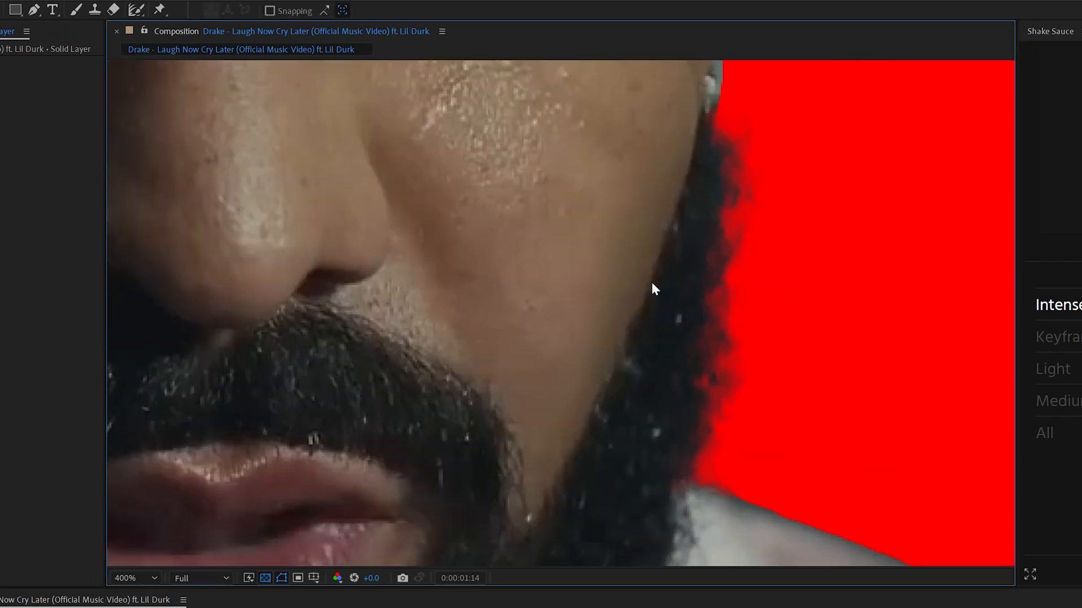